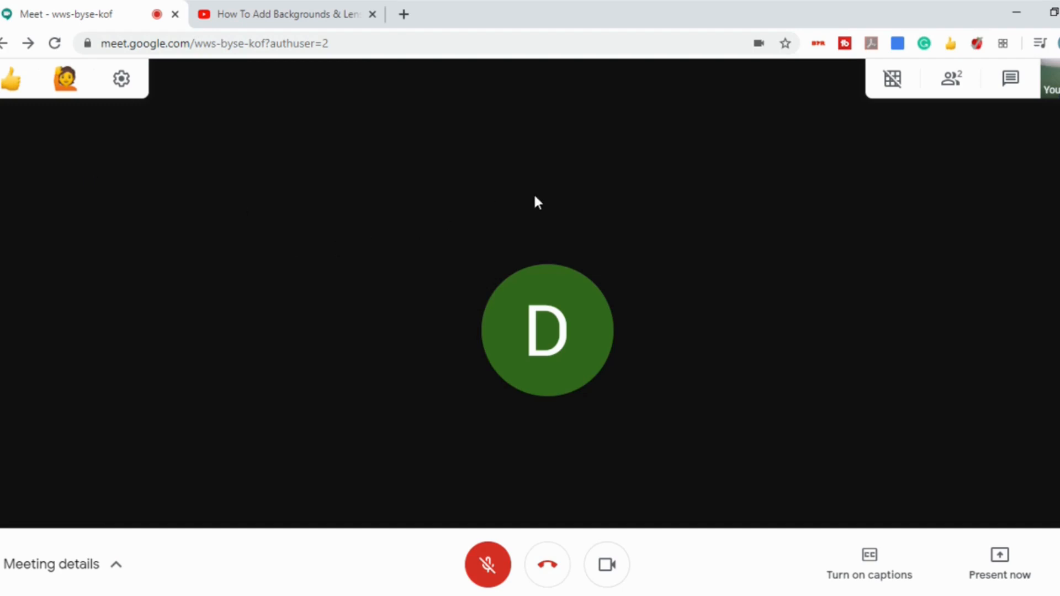
pyautogui.moveTo(1007, 483)
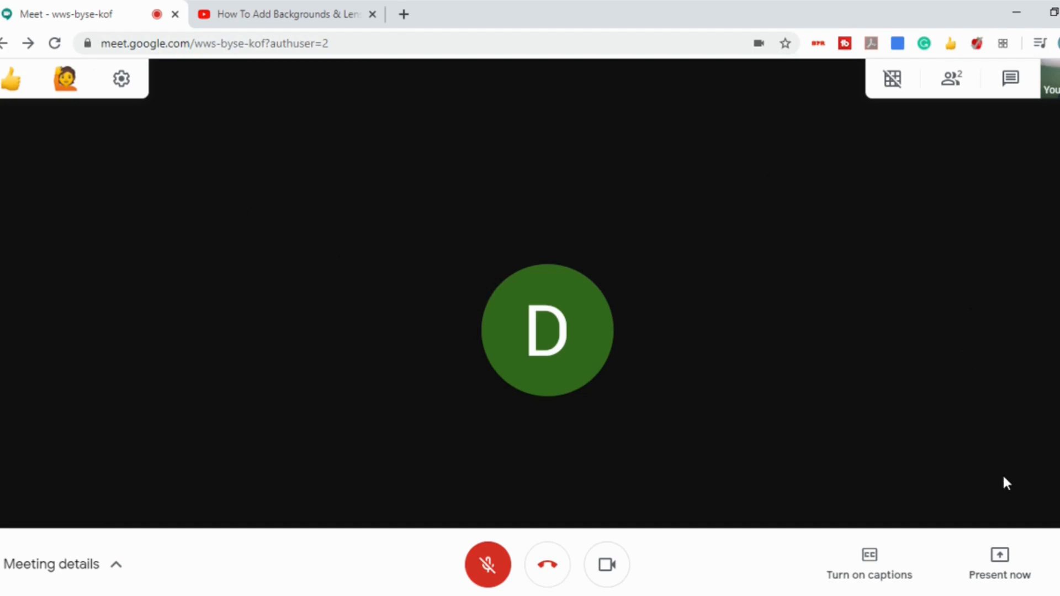
# Step: Bring up Present now choices: entire screen, a window, or a Chrome tab
pyautogui.click(999, 564)
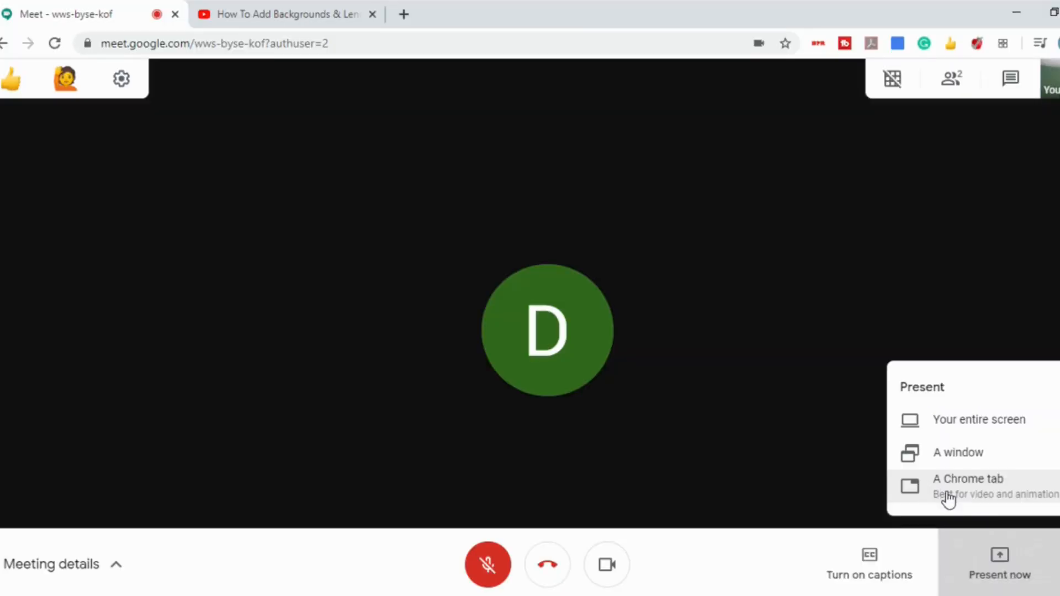
# Step: Pick 'A Chrome tab' and select the 'How To Add Backgrounds & Lenses In Google Meet' YouTube tab with Share audio
pyautogui.click(967, 478)
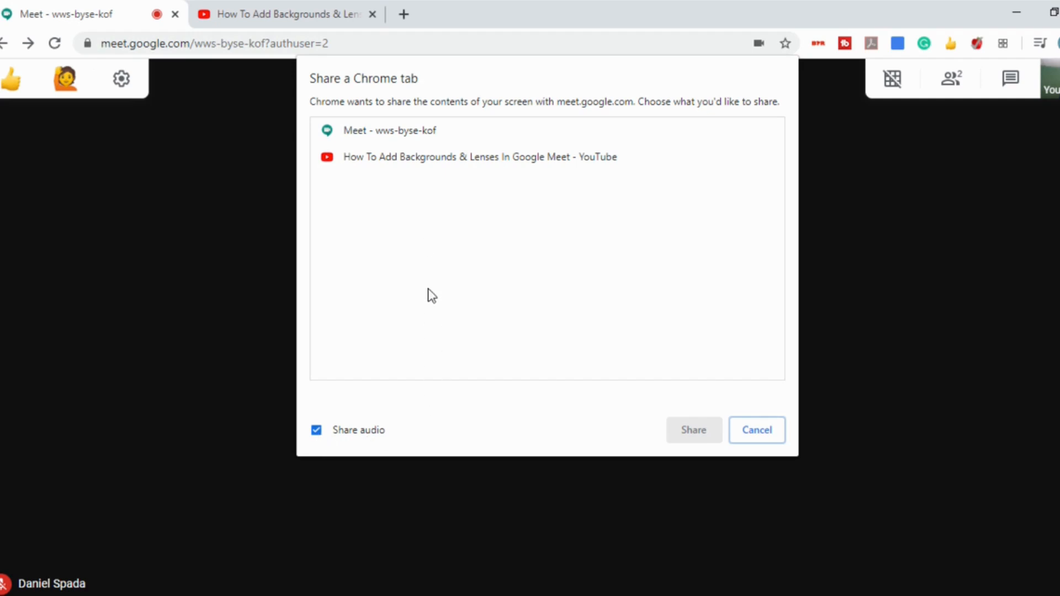
pyautogui.click(478, 156)
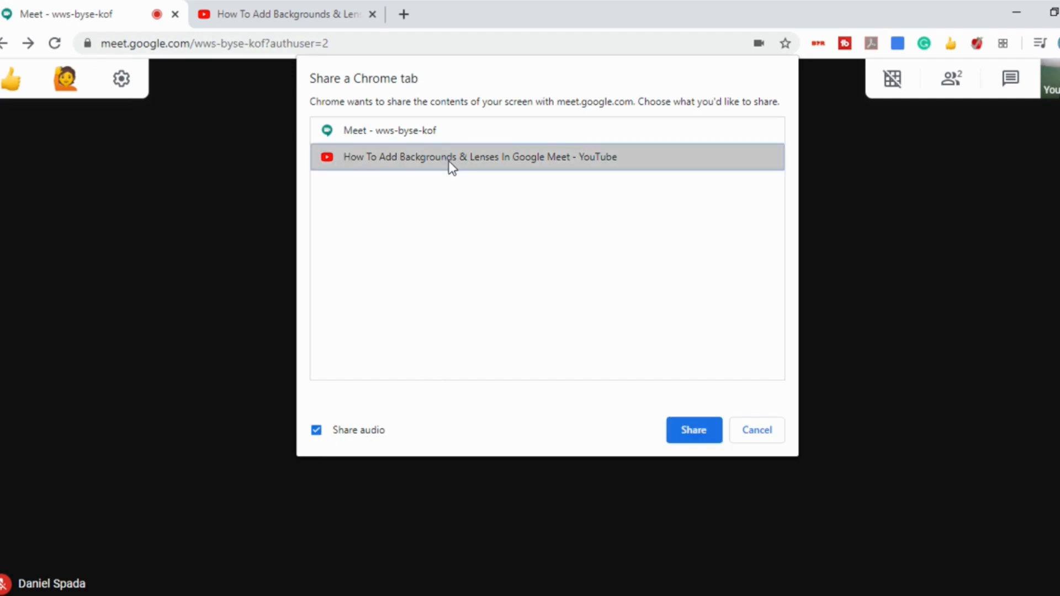
pyautogui.moveTo(277, 22)
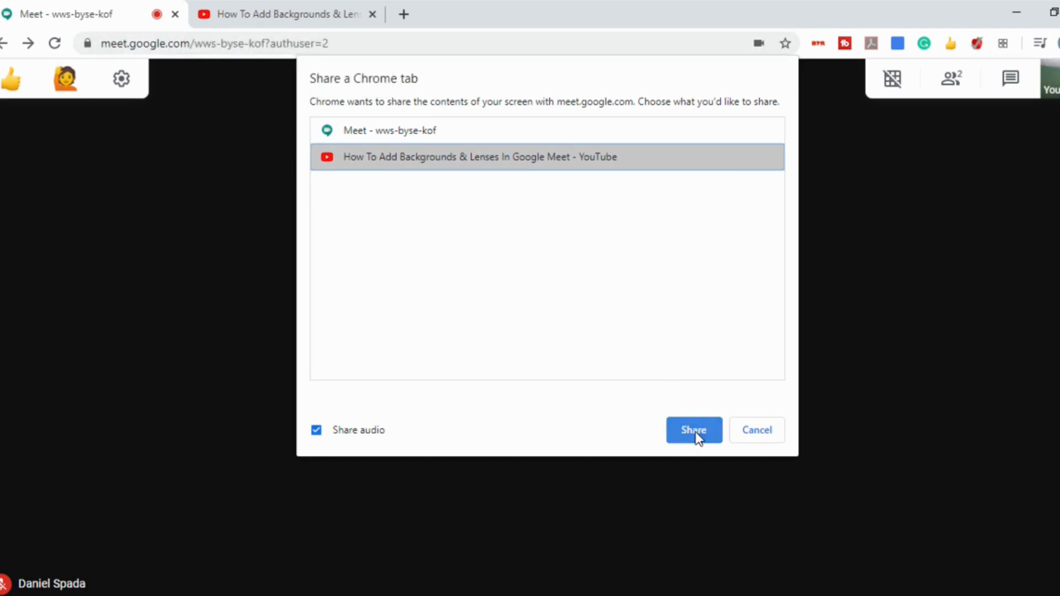
# Step: Share the YouTube tab with the meeting and expand its video to full screen
pyautogui.click(694, 429)
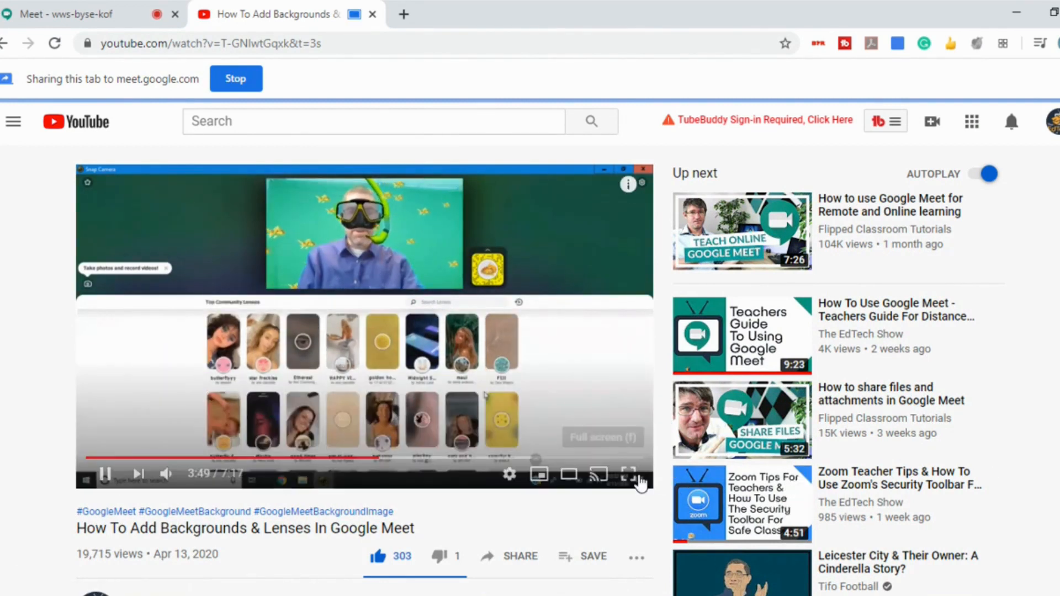
pyautogui.click(627, 474)
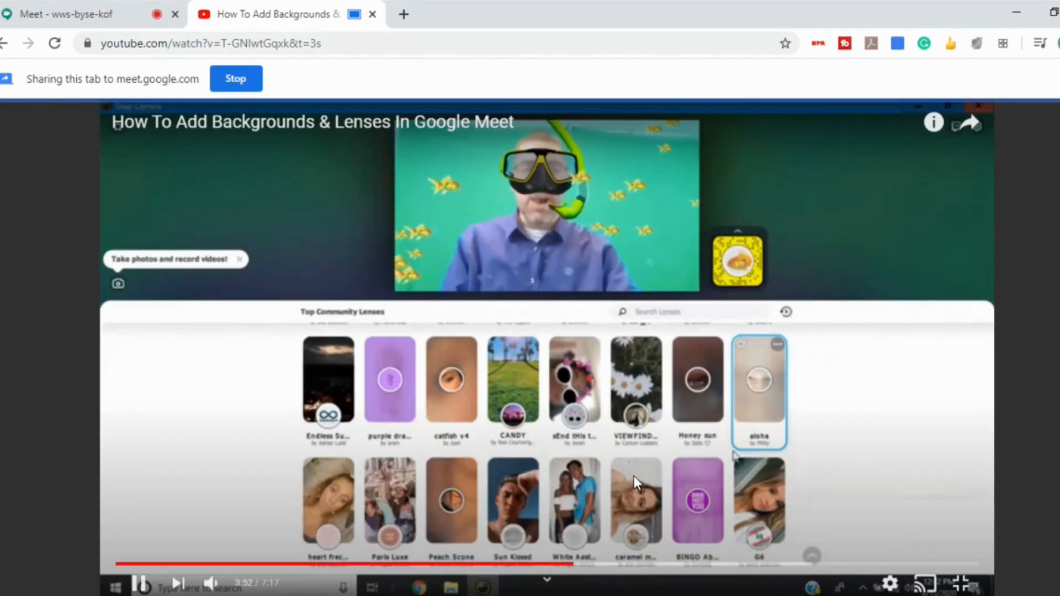